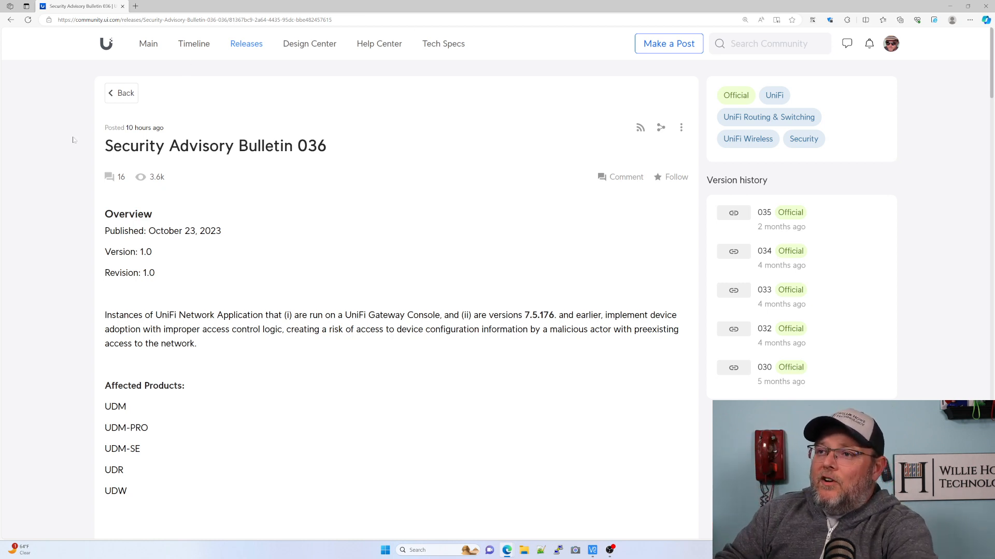
Scroll the bulletin past Affected Products to the Mitigation and Impact sections with the CVSS base score
{"action": "scroll", "scroll_direction": "down", "scroll_amount": 3}
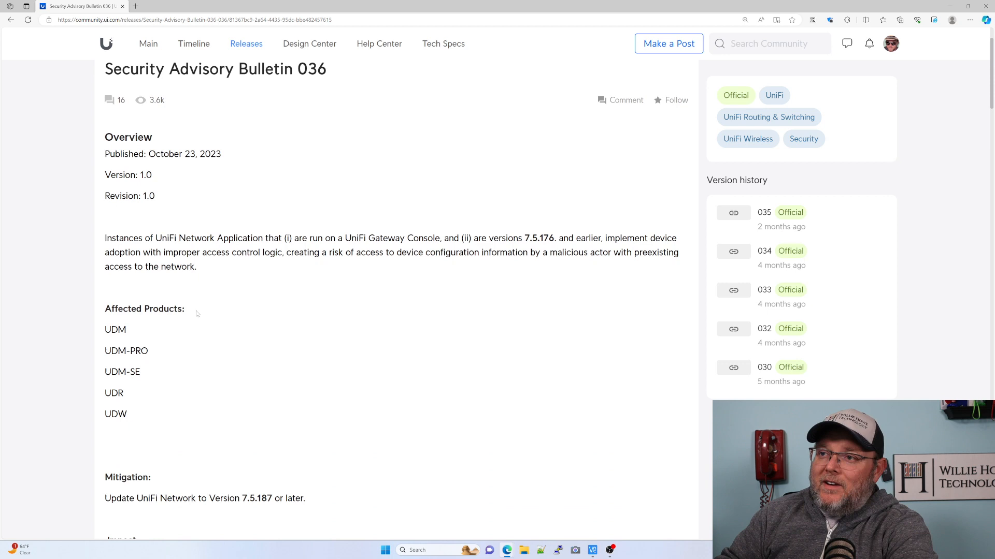
{"action": "mouse_move", "coordinate": [232, 311]}
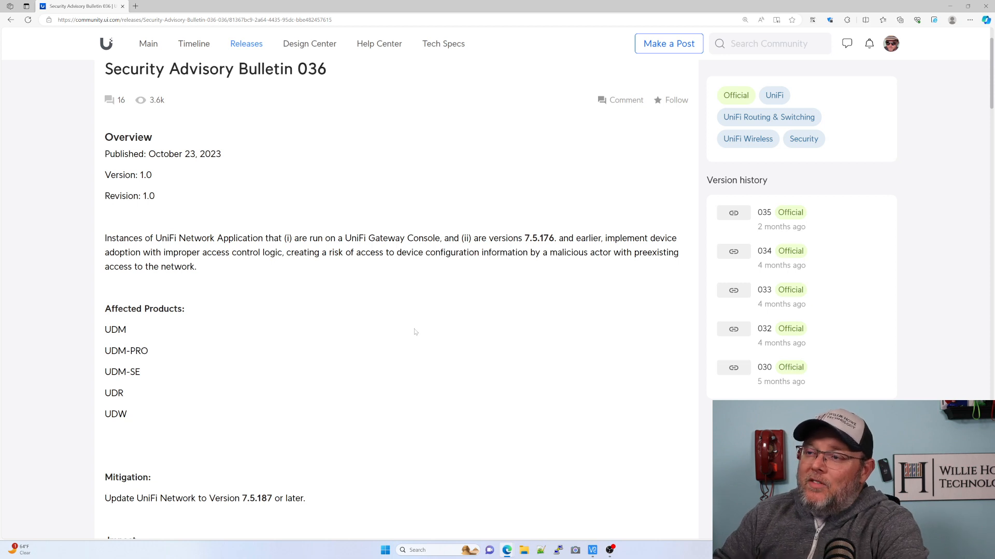
{"action": "mouse_move", "coordinate": [412, 332]}
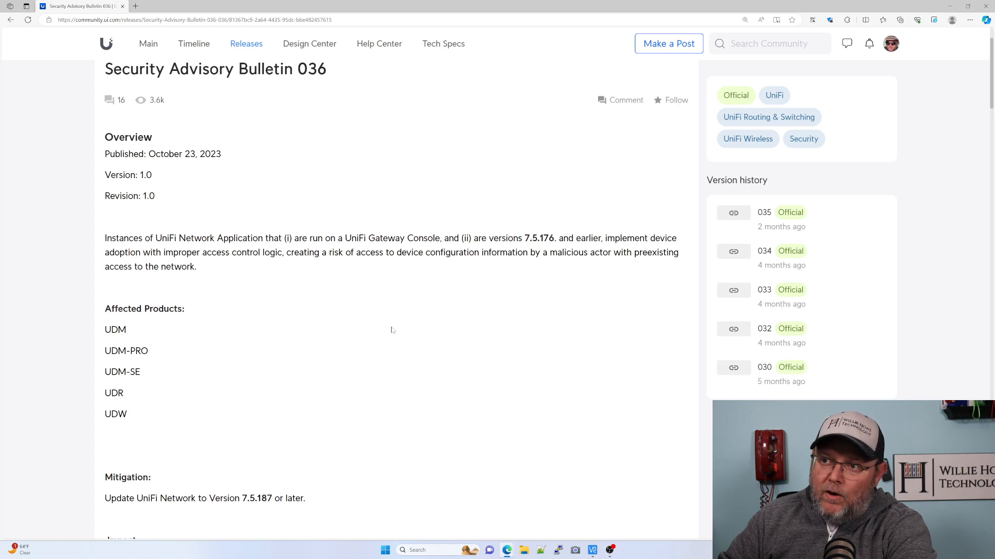
{"action": "scroll", "scroll_direction": "down", "scroll_amount": 3}
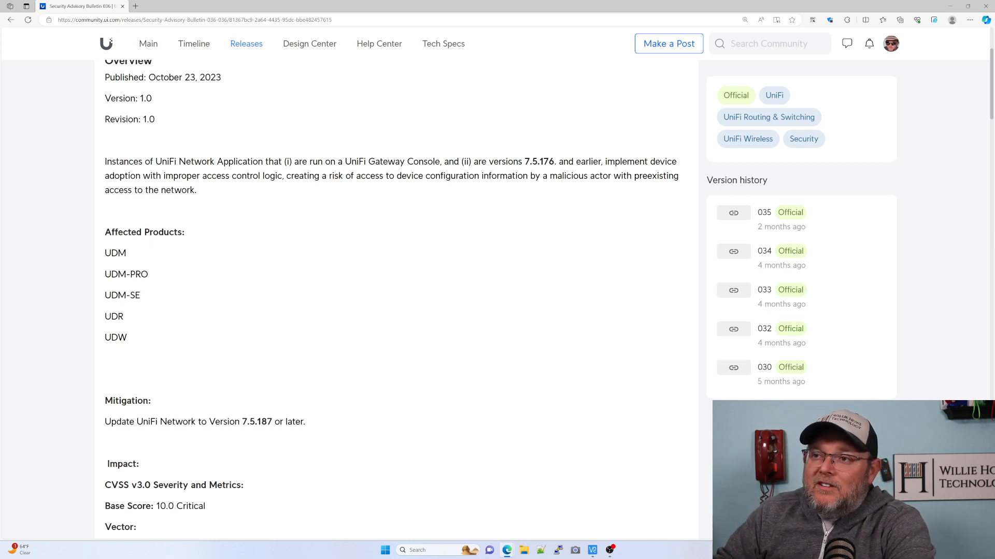
Scroll further to reveal the CVSS vector and CVE-2023-41721 below the 10.0 Critical score
{"action": "double_click", "coordinate": [112, 253]}
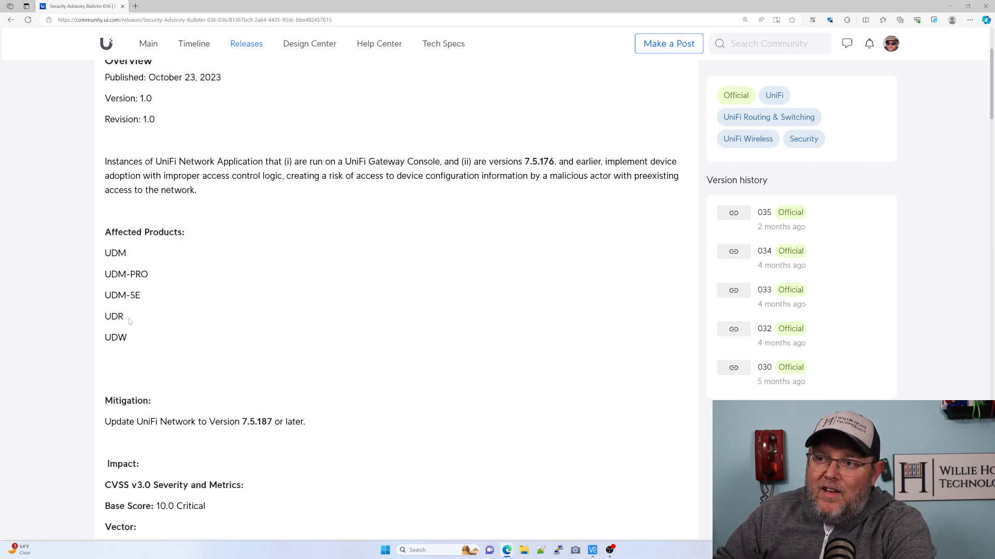
{"action": "mouse_move", "coordinate": [147, 345]}
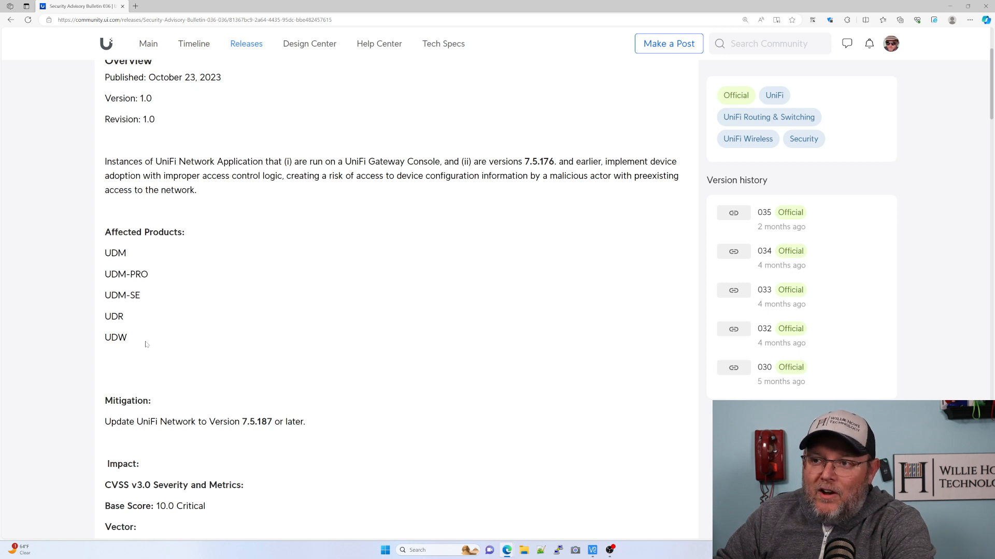
{"action": "mouse_move", "coordinate": [143, 348]}
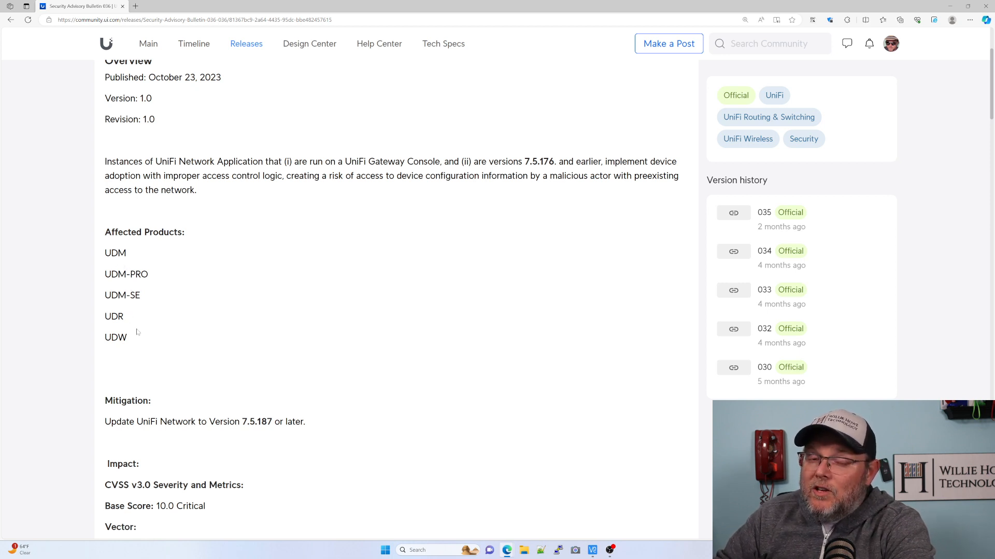
{"action": "mouse_move", "coordinate": [164, 367]}
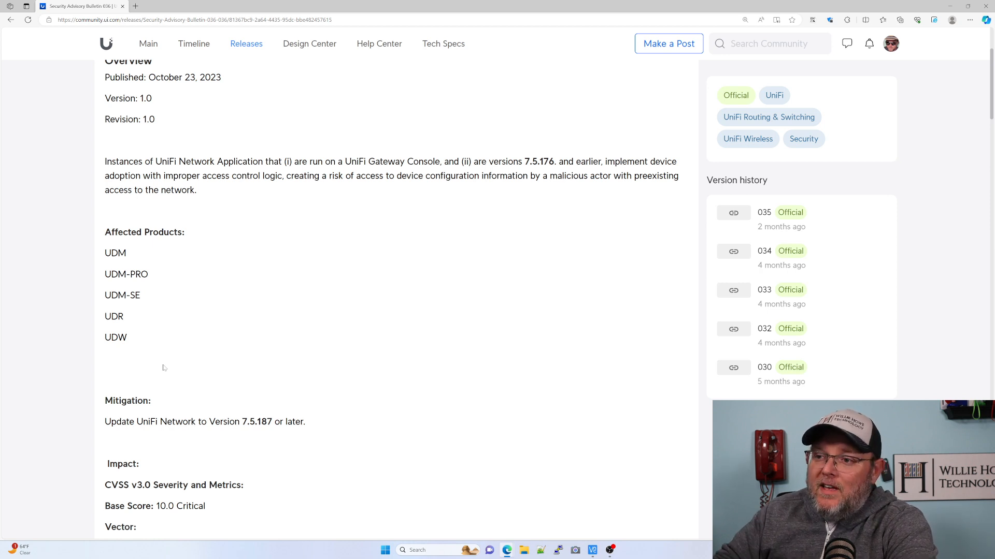
{"action": "scroll", "scroll_direction": "down", "scroll_amount": 3}
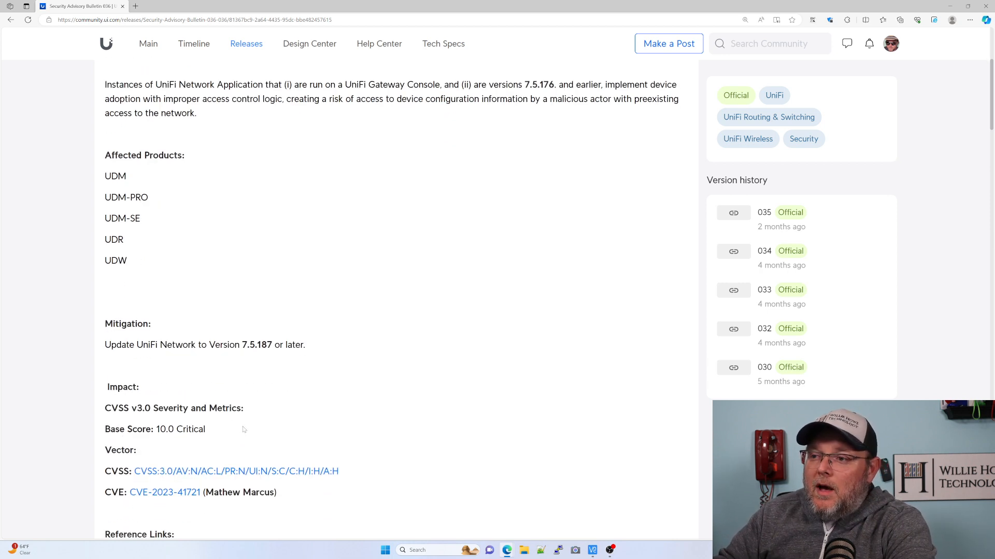
{"action": "mouse_move", "coordinate": [207, 354]}
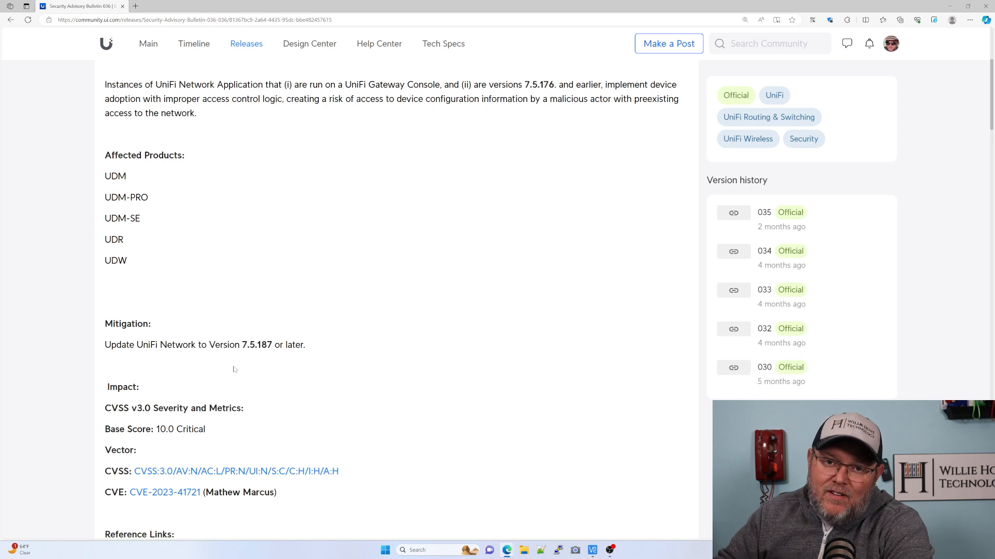
{"action": "mouse_move", "coordinate": [230, 377]}
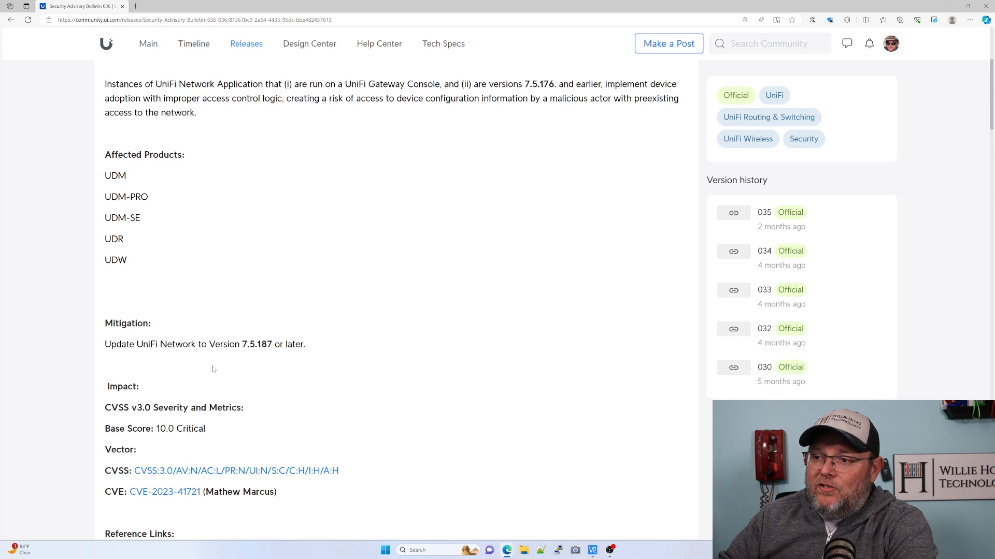
Scroll to the Reference Links for UniFi Network Application 7.5.187 and the Comments (16) heading
{"action": "scroll", "scroll_direction": "down", "scroll_amount": 3}
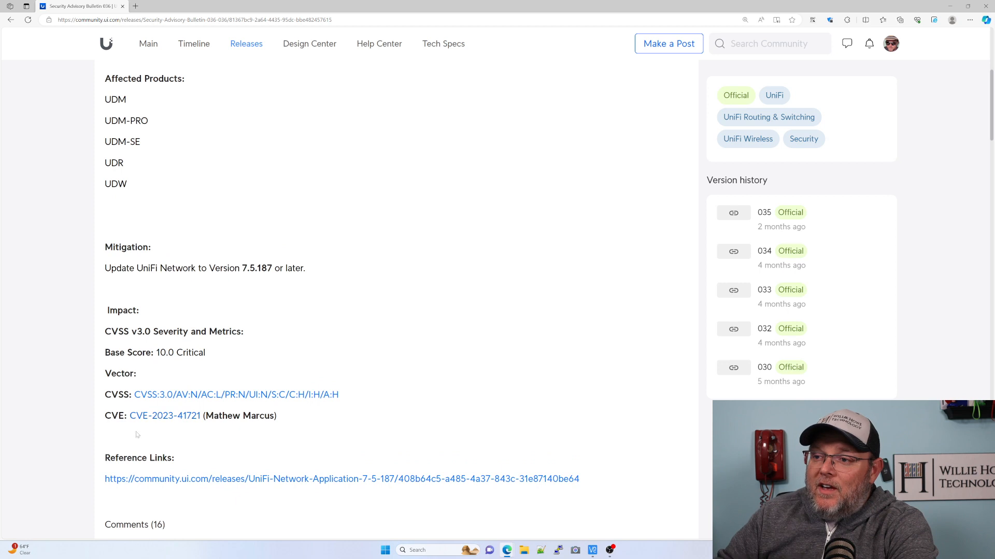
{"action": "mouse_move", "coordinate": [146, 440]}
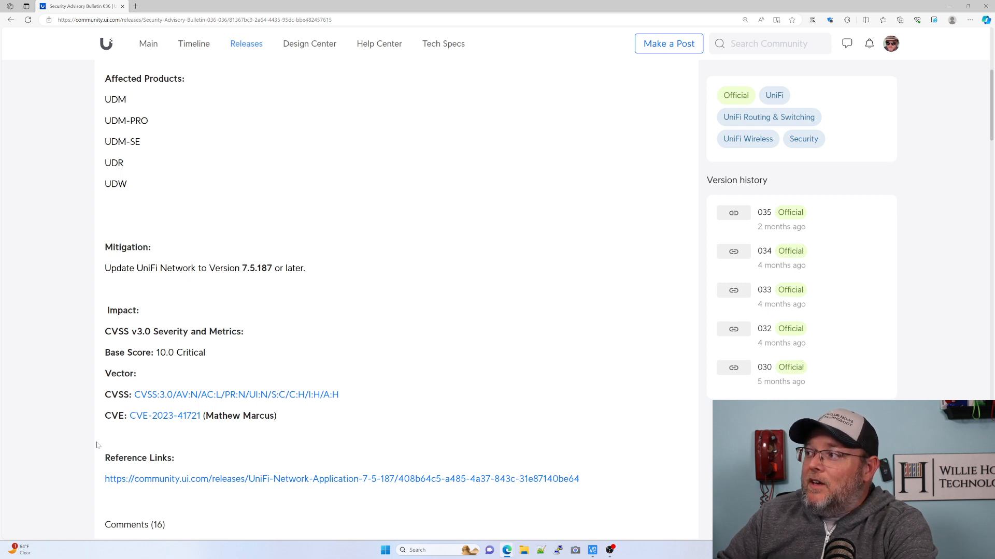
{"action": "scroll", "scroll_direction": "up", "scroll_amount": 3}
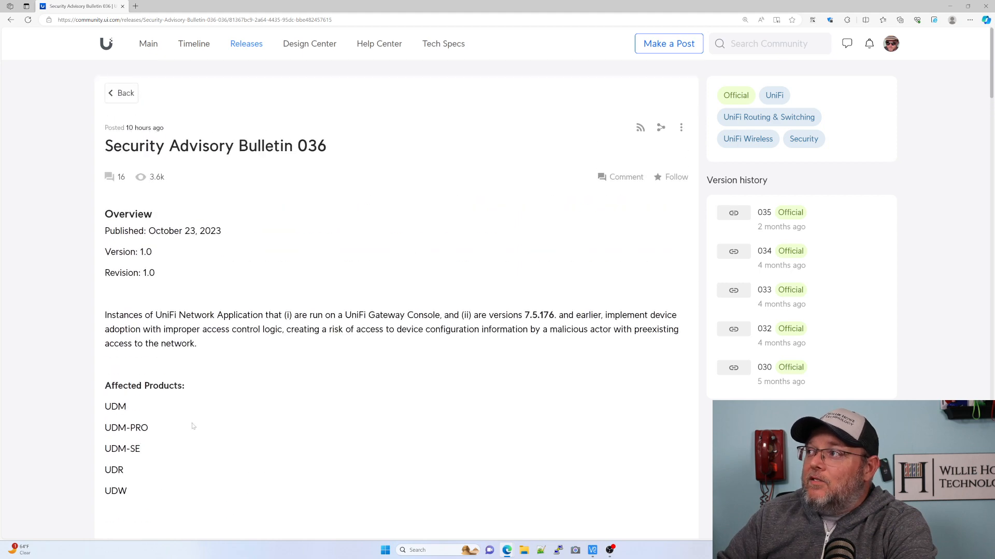
{"action": "scroll", "scroll_direction": "down", "scroll_amount": 3}
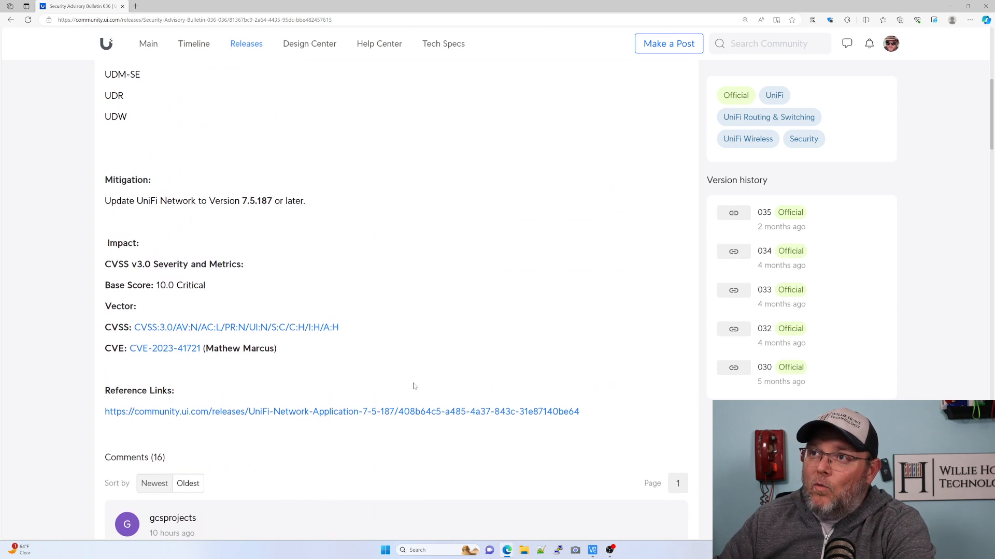
{"action": "scroll", "scroll_direction": "up", "scroll_amount": 3}
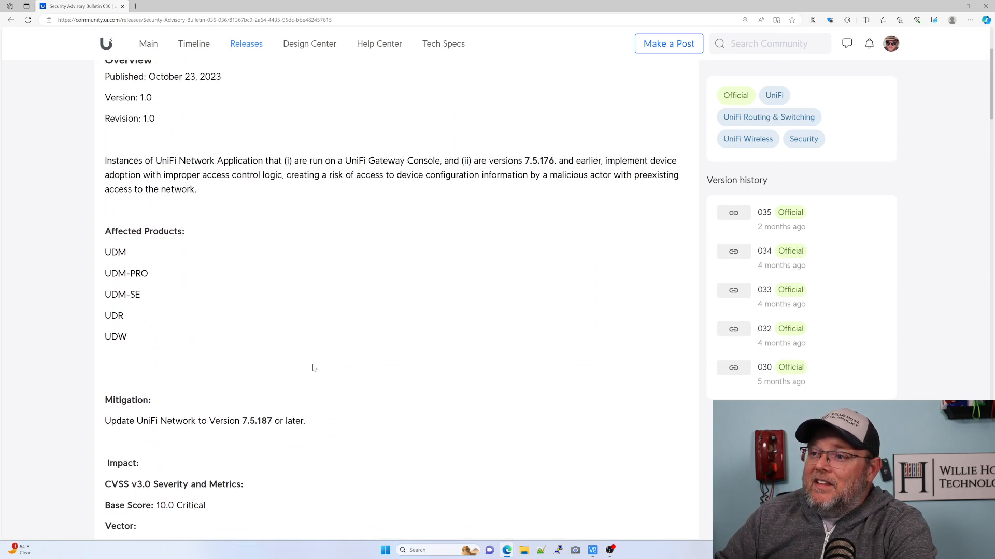
{"action": "scroll", "scroll_direction": "down", "scroll_amount": 3}
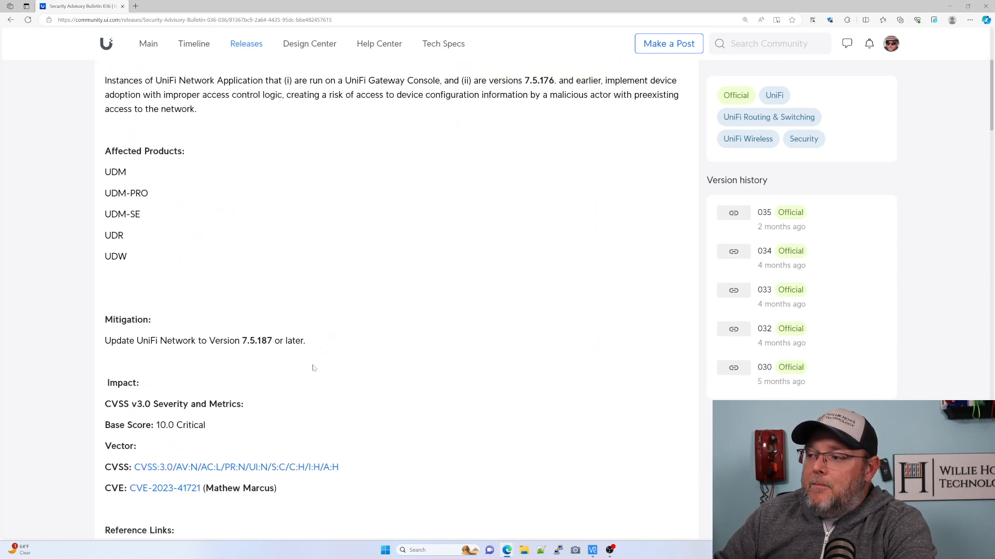